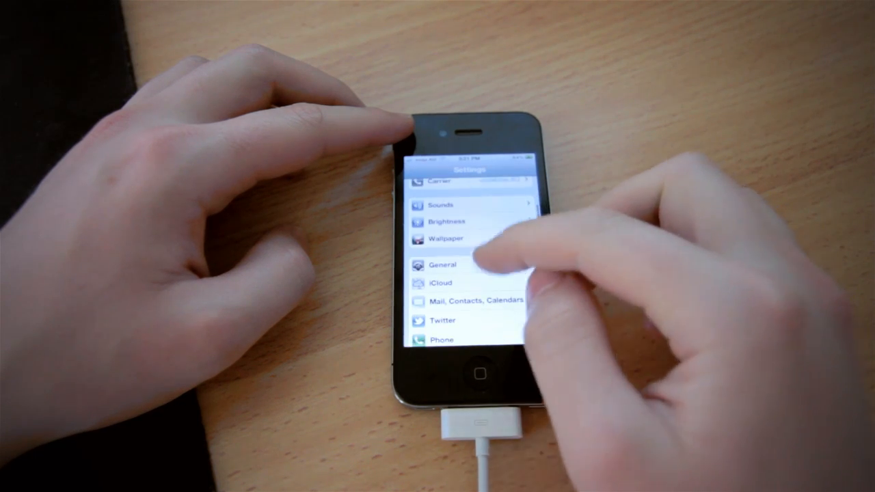
Start a manual wireless sync from Settings > General > iTunes Wi-Fi Sync via Sync Now
left_click(443, 266)
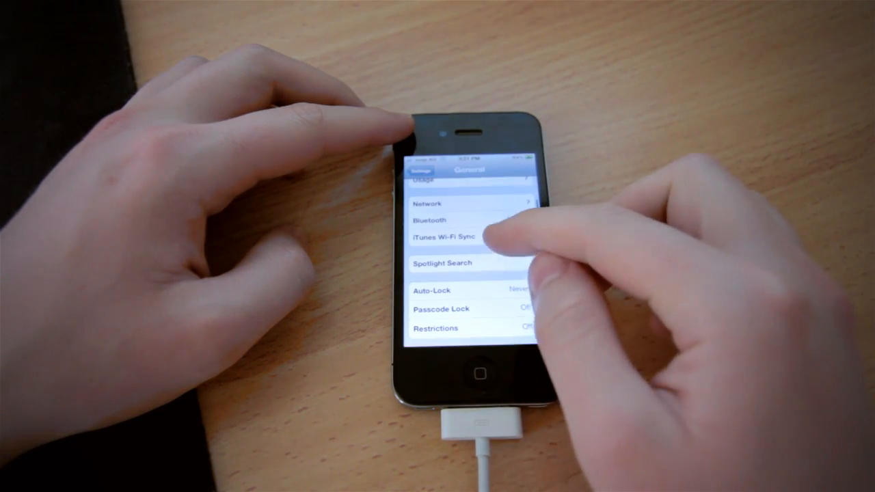
left_click(445, 238)
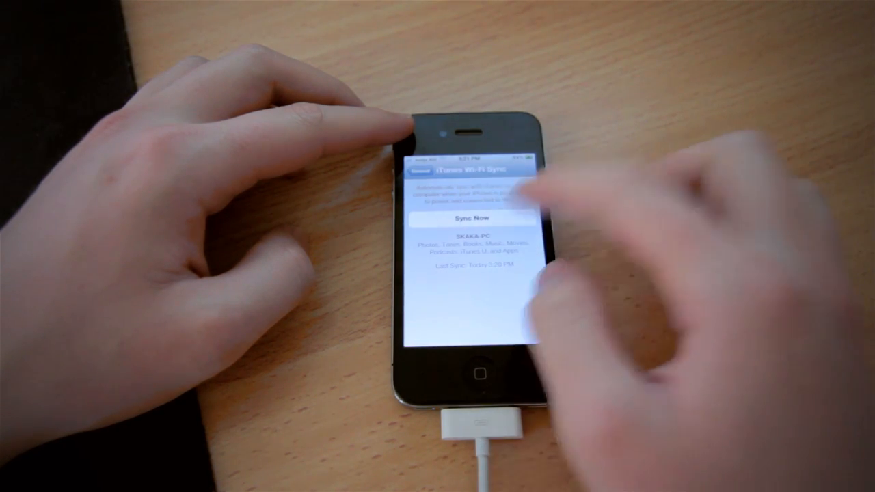
left_click(467, 219)
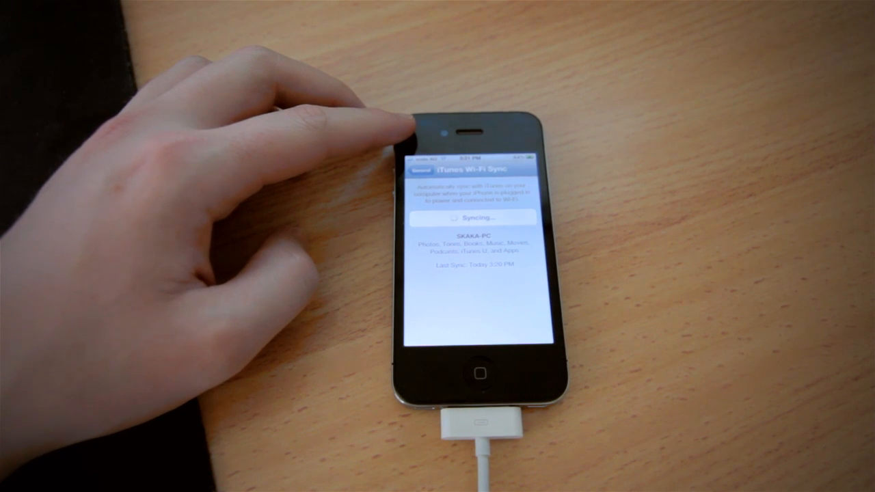